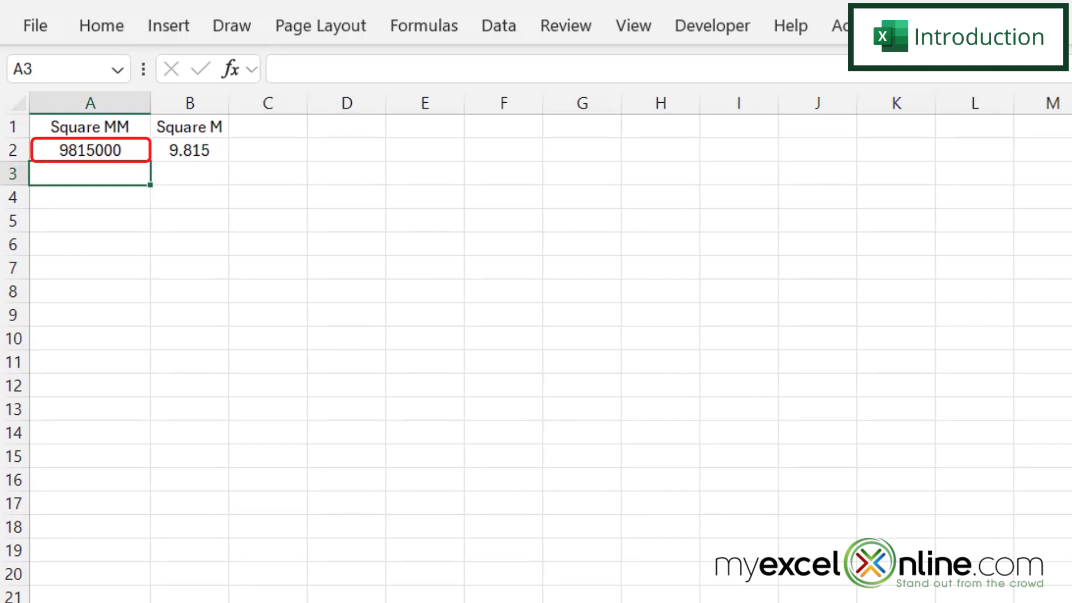
- Clear the old square metre result from cell B2
left_click(189, 149)
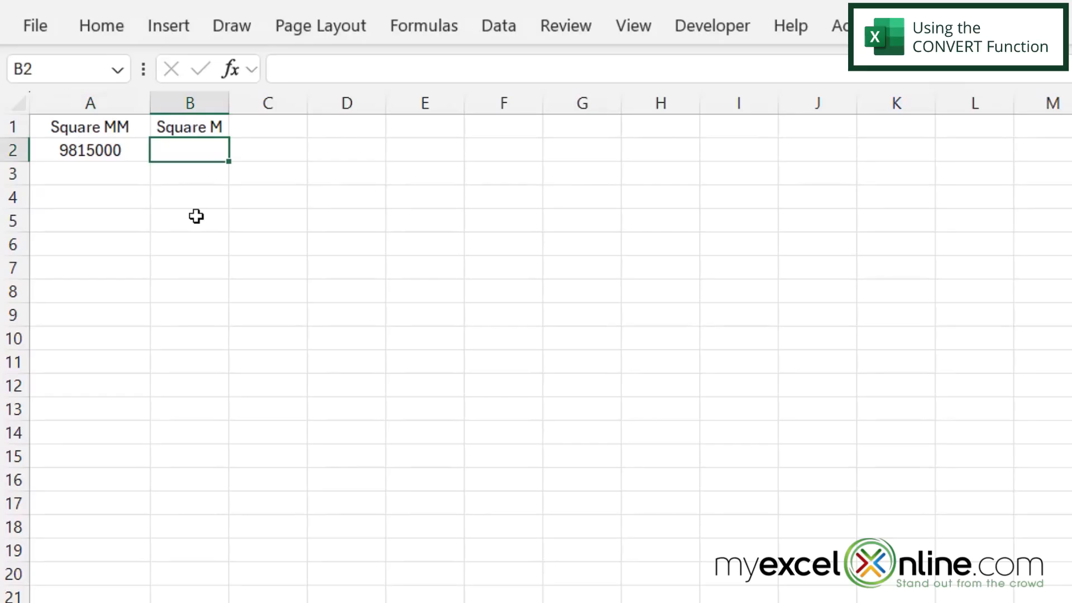
- Start =CONVERT( in B2 with A2 as the number argument
type("=convert(")
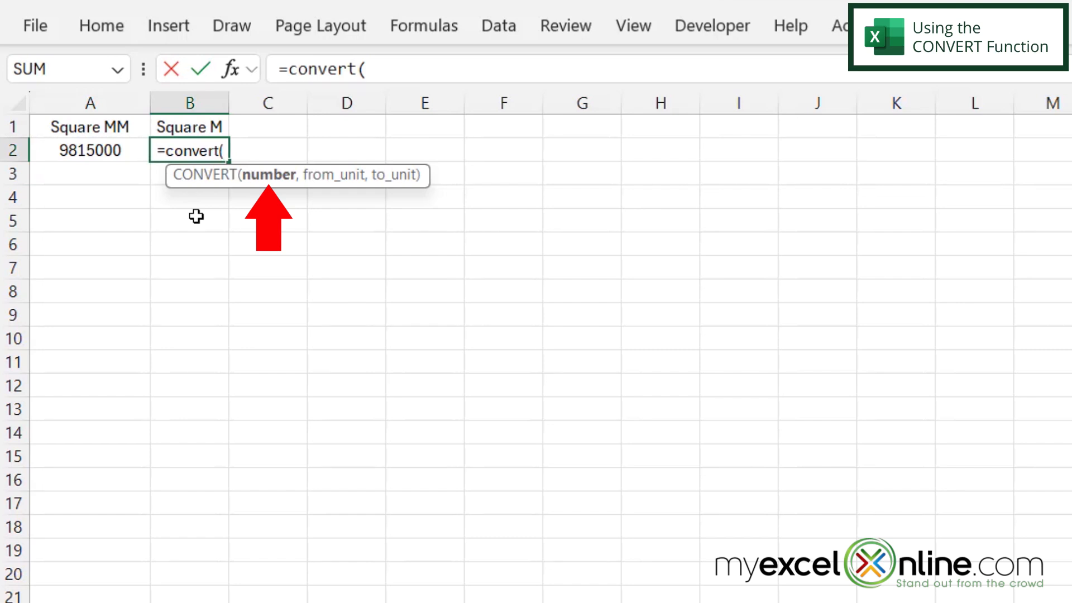
left_click(90, 149)
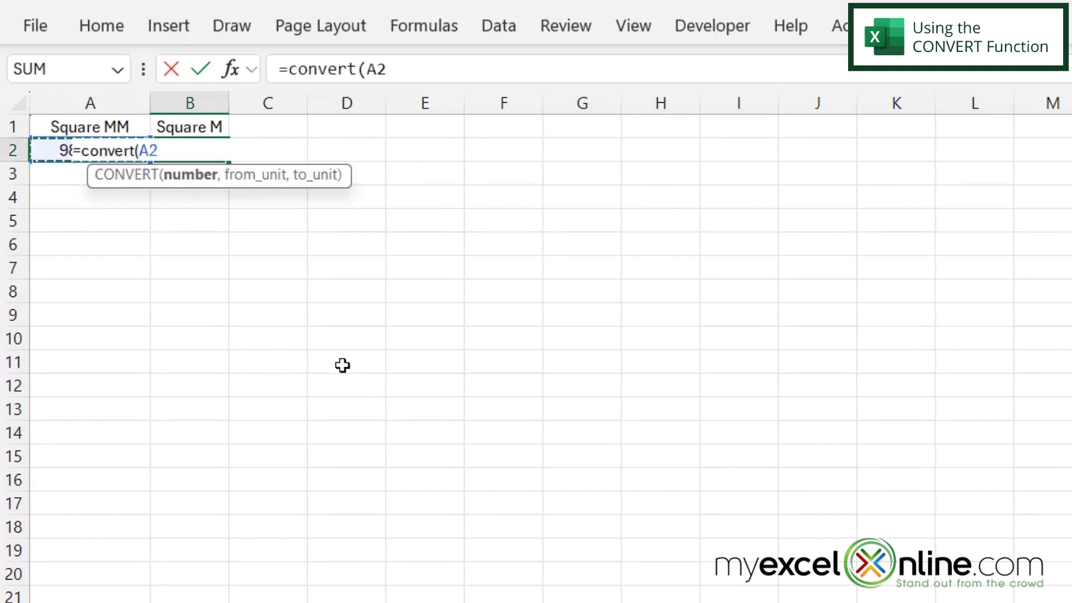
type(",\"")
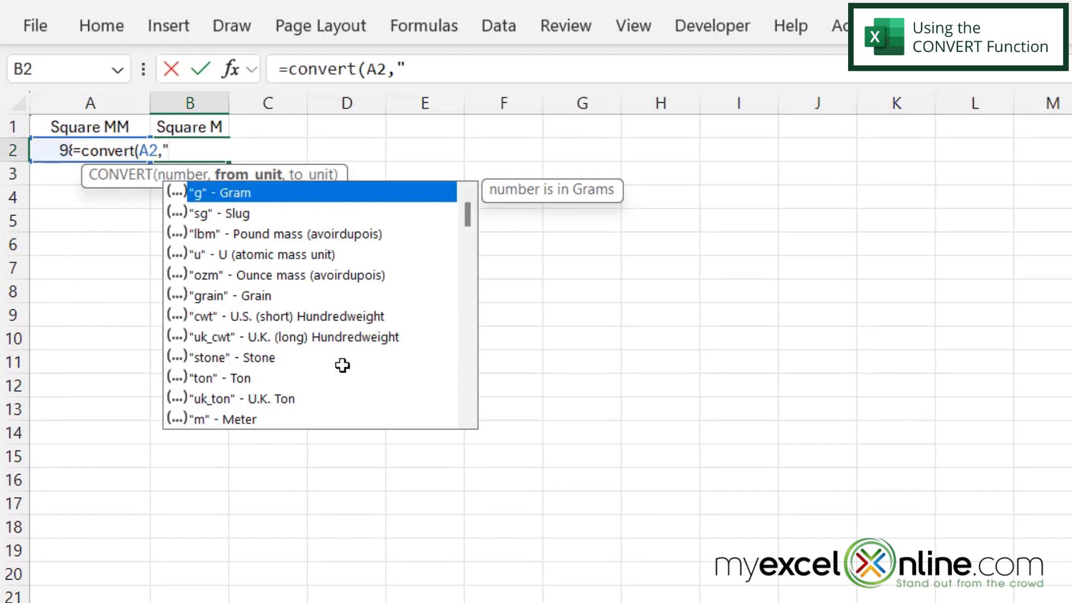
- Enter "mm2" as the from-unit argument of the CONVERT formula
type("mm")
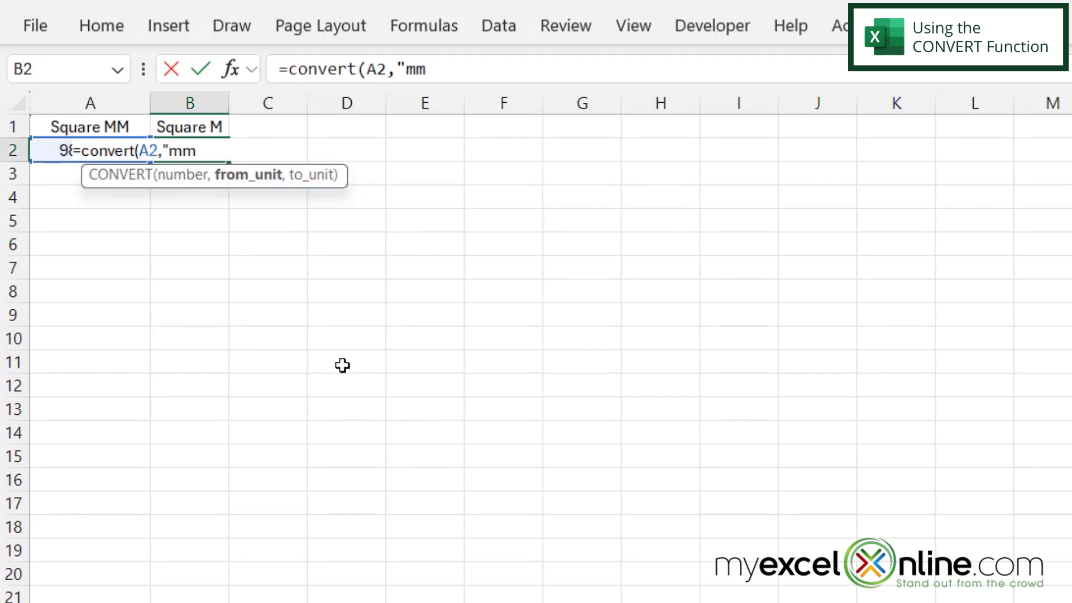
type("2\",")
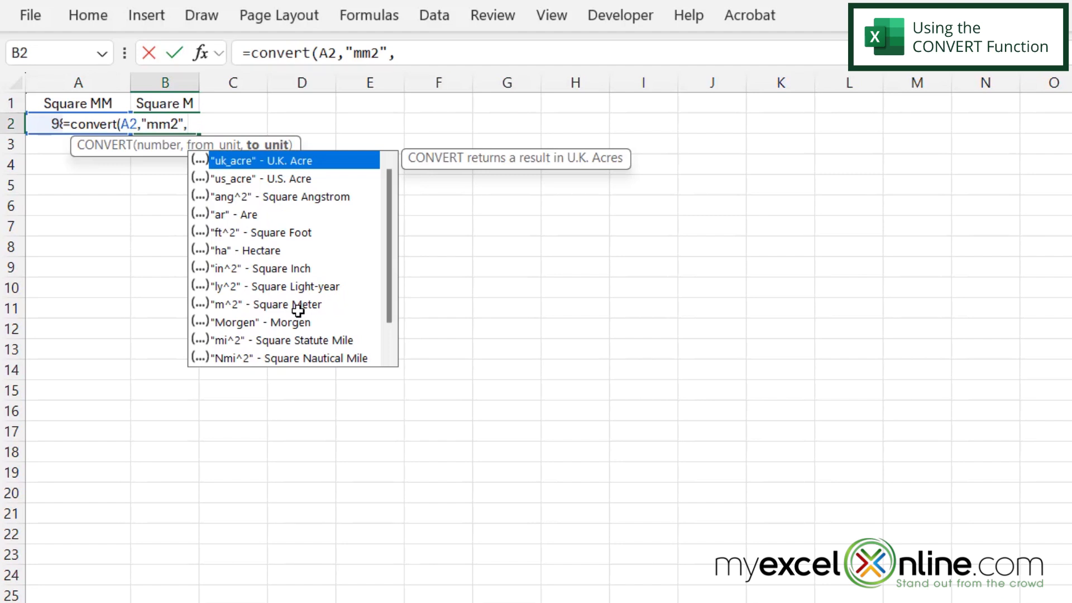
- Add "m2" as the to-unit and complete the formula, giving 9.815
type("\"m2")
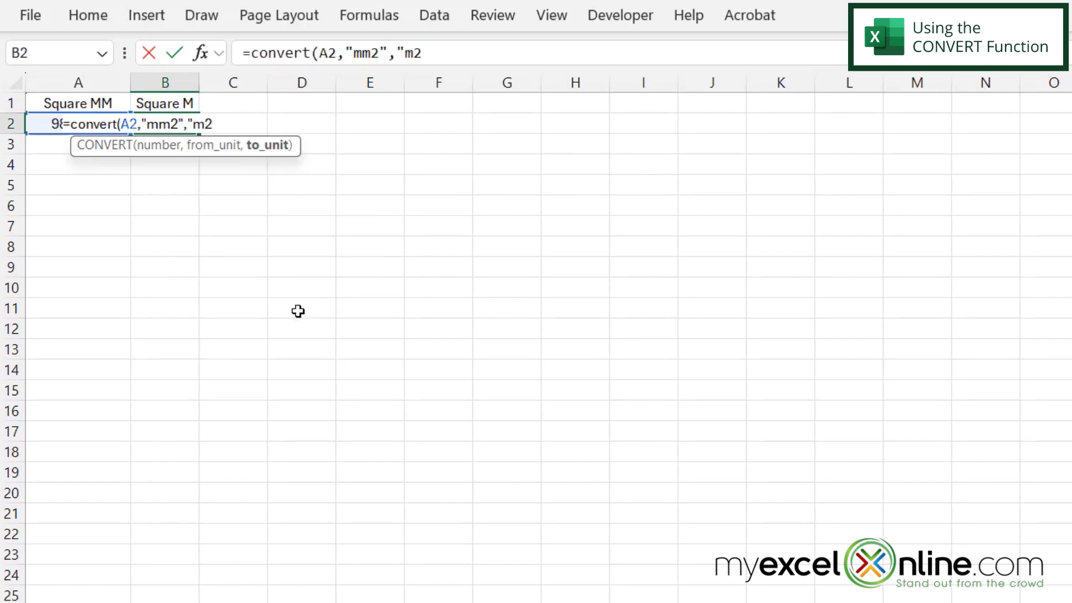
type("\"")
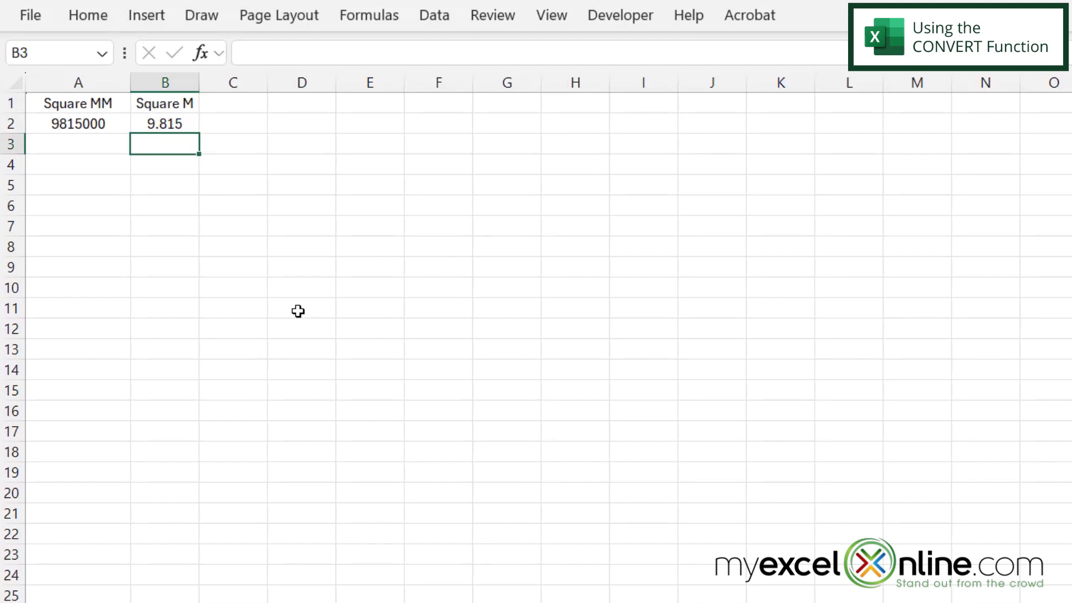
- Test A2 with 1000, then 1000000, so B2 shows 0.001, then 1
left_click(78, 124)
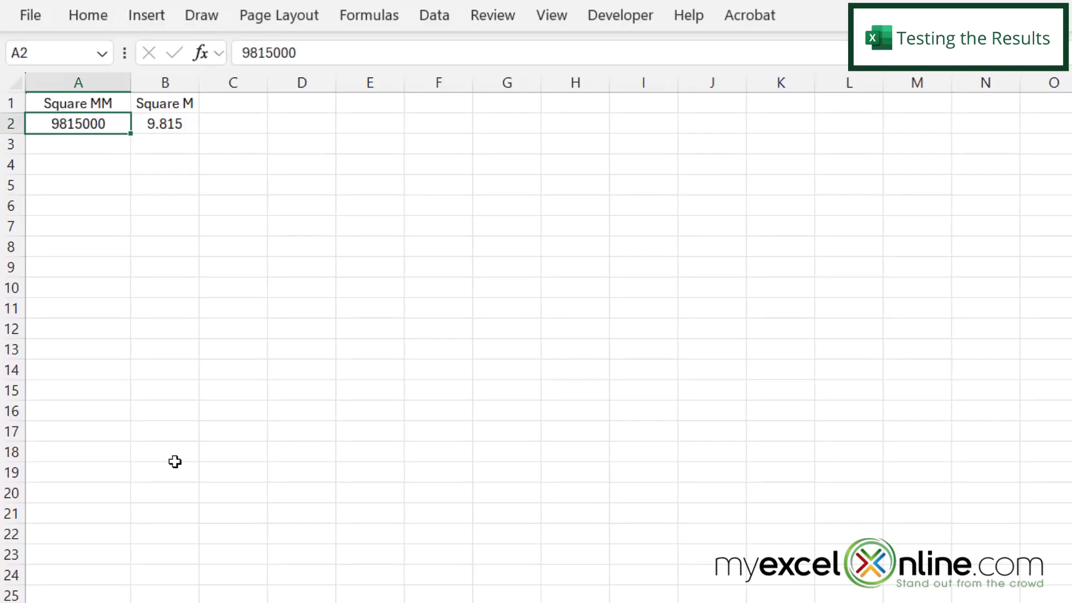
type("1000")
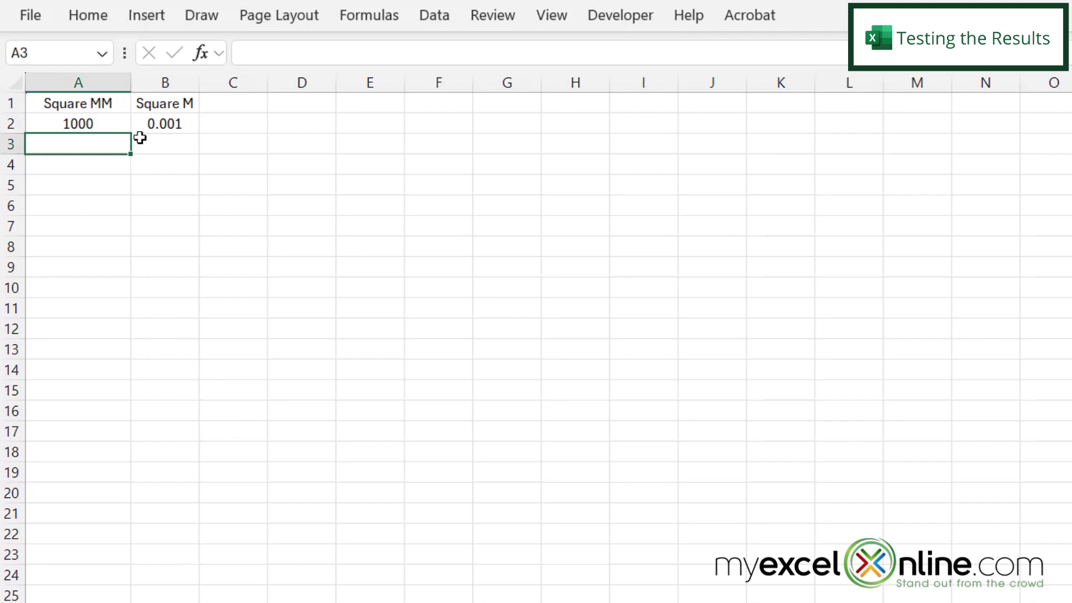
mouse_move(174, 139)
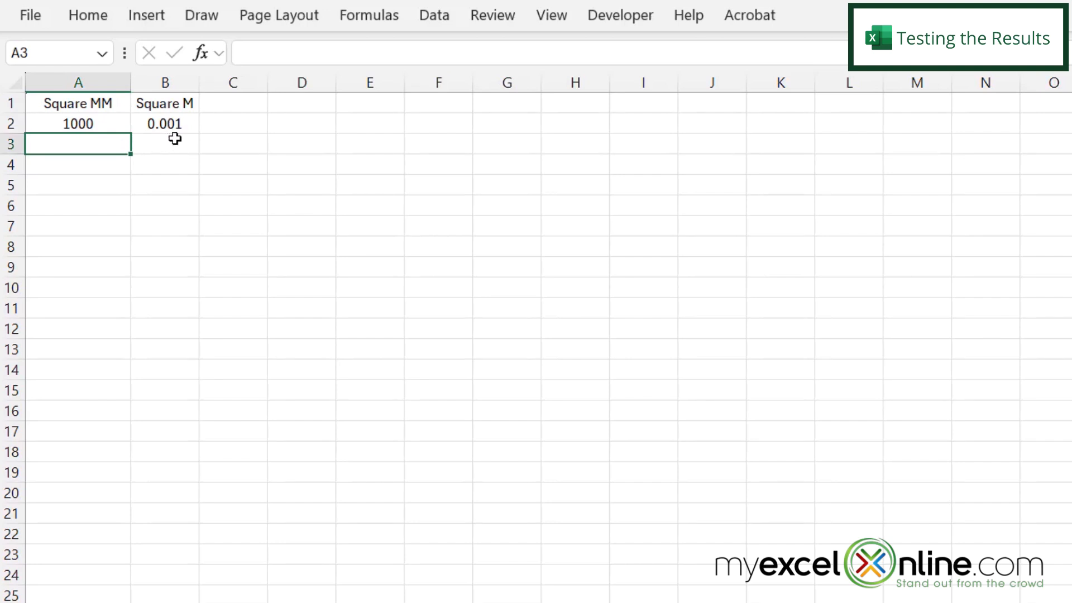
left_click(77, 124)
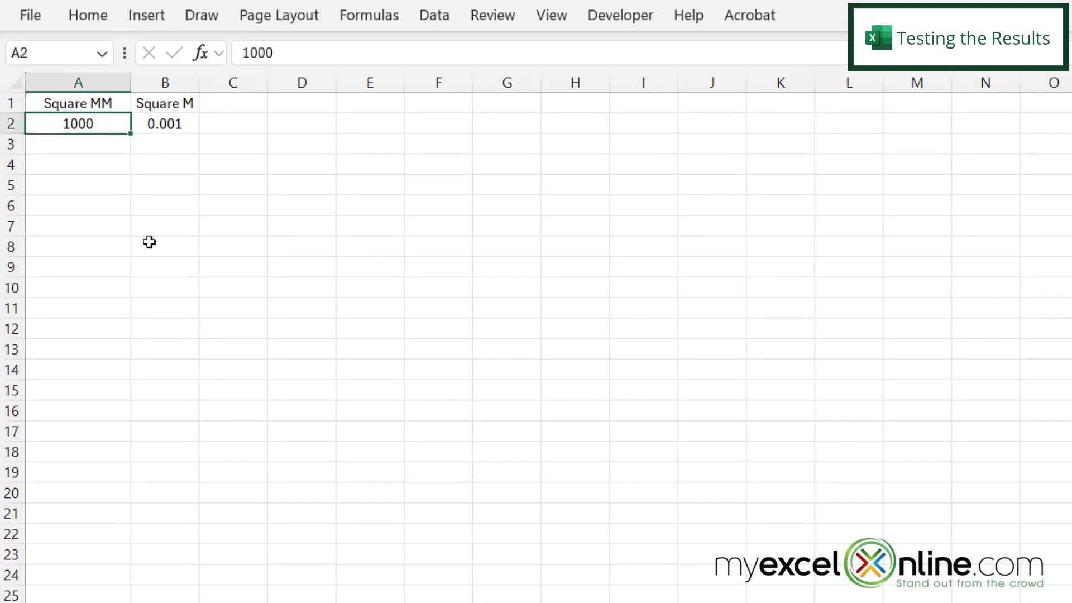
type("1000000")
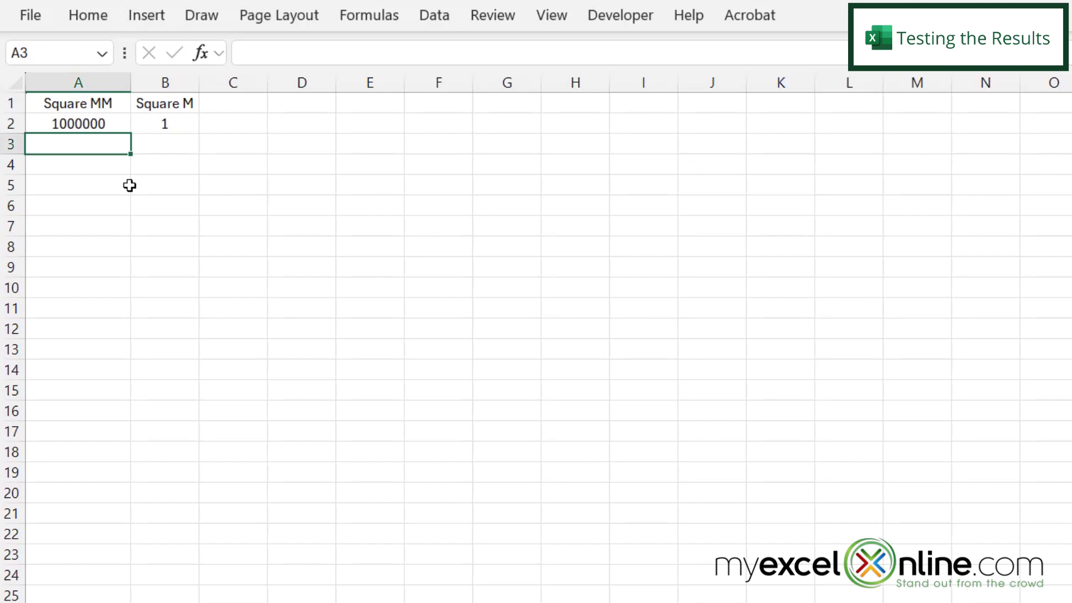
mouse_move(149, 174)
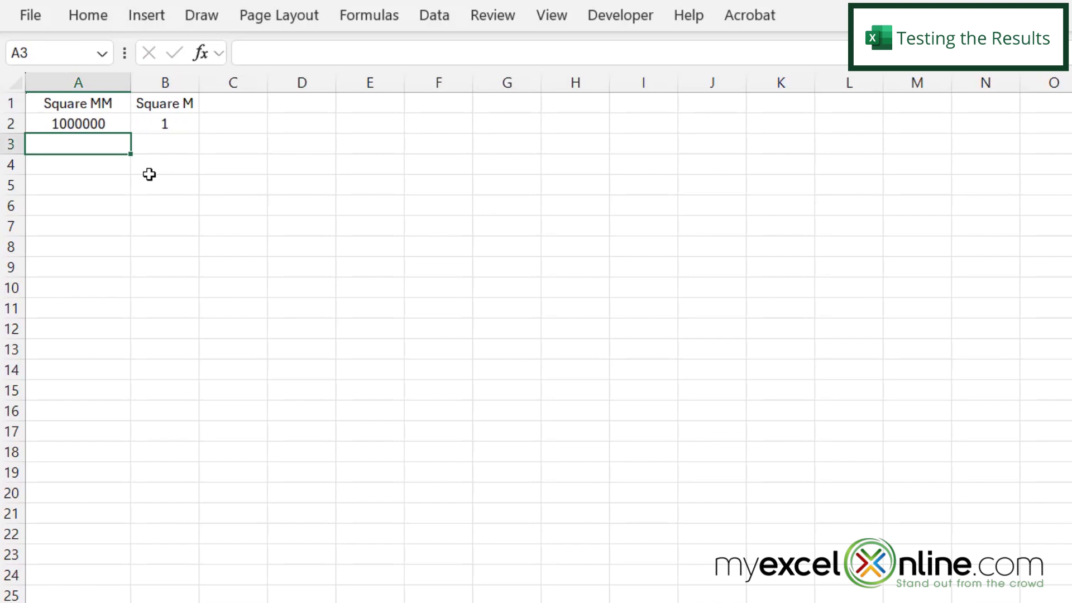